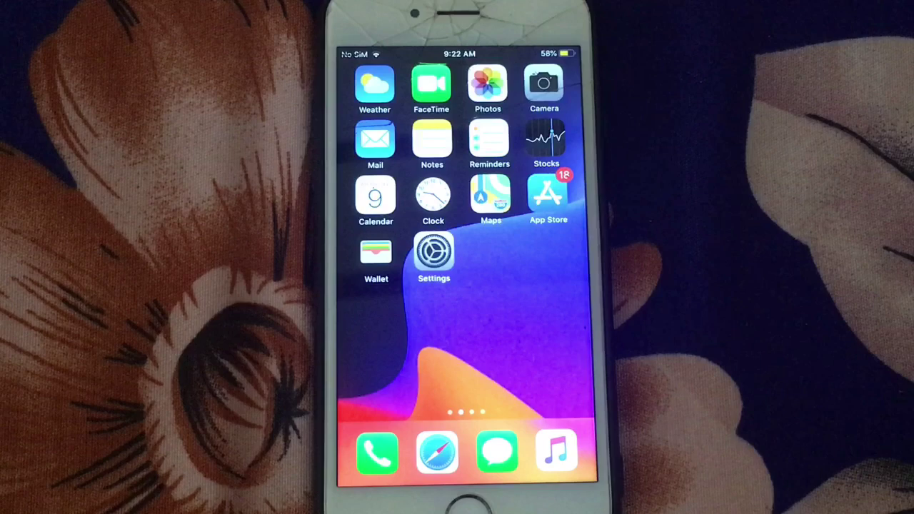
Step: Check General > About to confirm this iPhone 6 runs iOS 12.5.1
{"action": "left_click", "coordinate": [433, 254]}
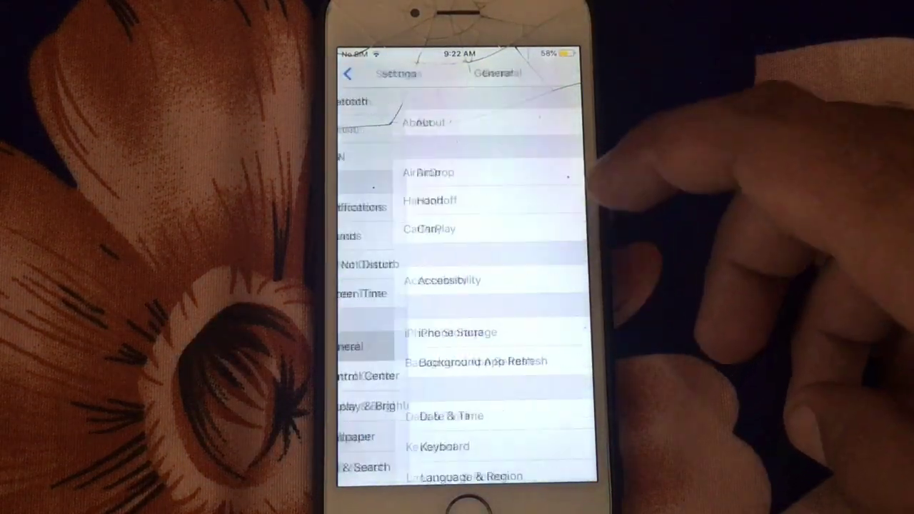
{"action": "left_click", "coordinate": [428, 122]}
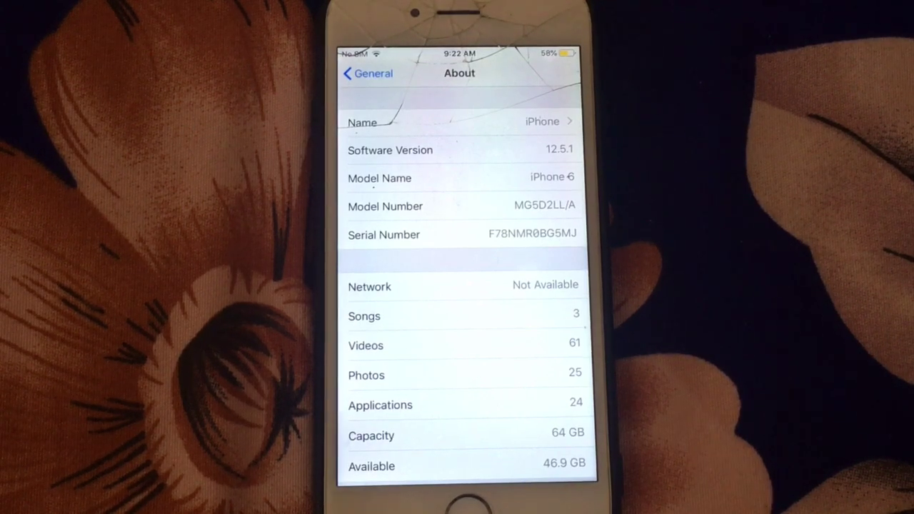
{"action": "left_click", "coordinate": [363, 73]}
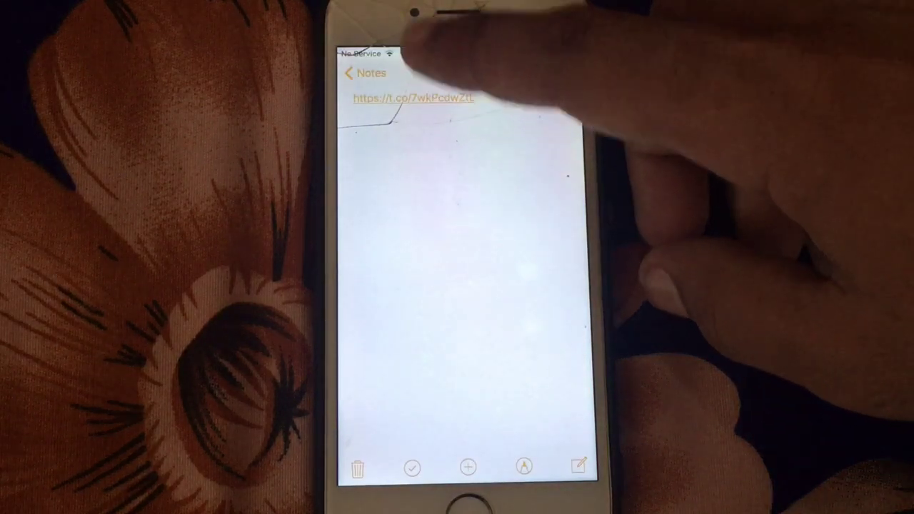
Step: Follow the t.co link in the note to get the iOS beta profile
{"action": "left_click", "coordinate": [412, 95]}
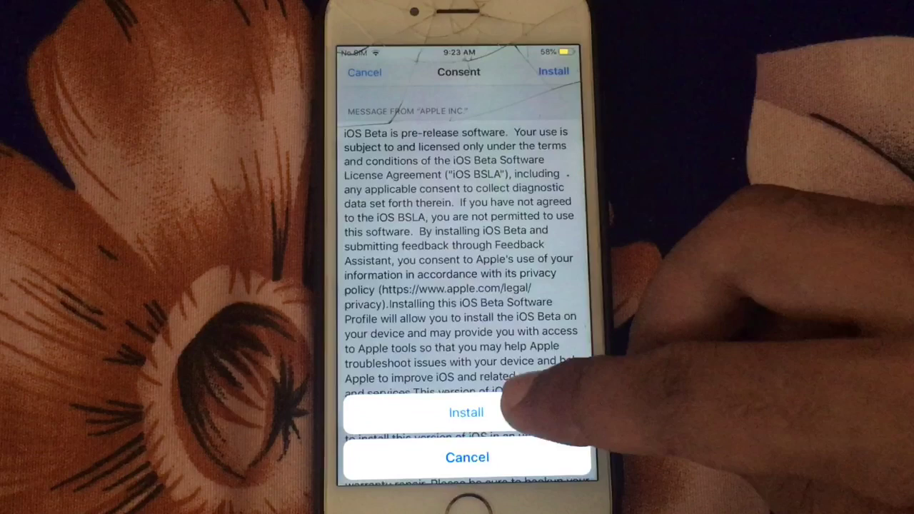
Step: Confirm installing the iOS beta software profile from the consent screen
{"action": "left_click", "coordinate": [467, 412]}
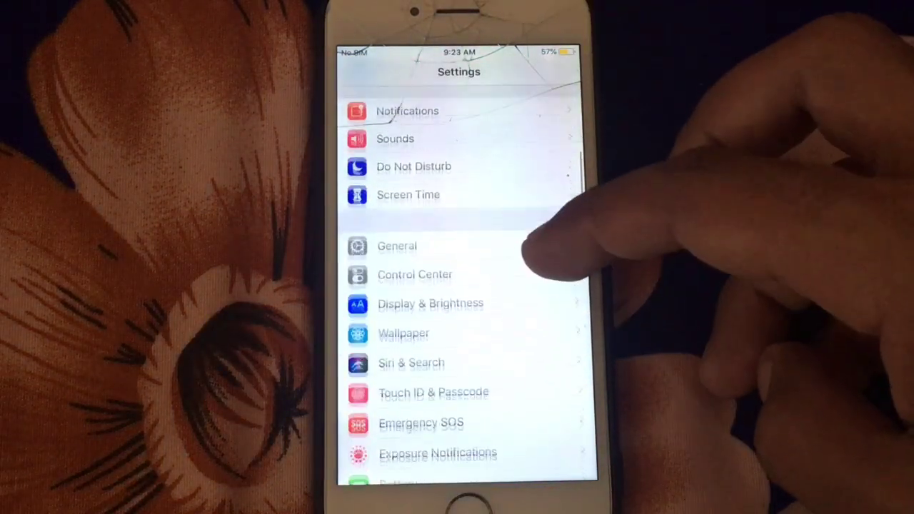
Step: View the iOS 15 Beta Software Profile under General > Profile, signed and verified
{"action": "left_click", "coordinate": [396, 246]}
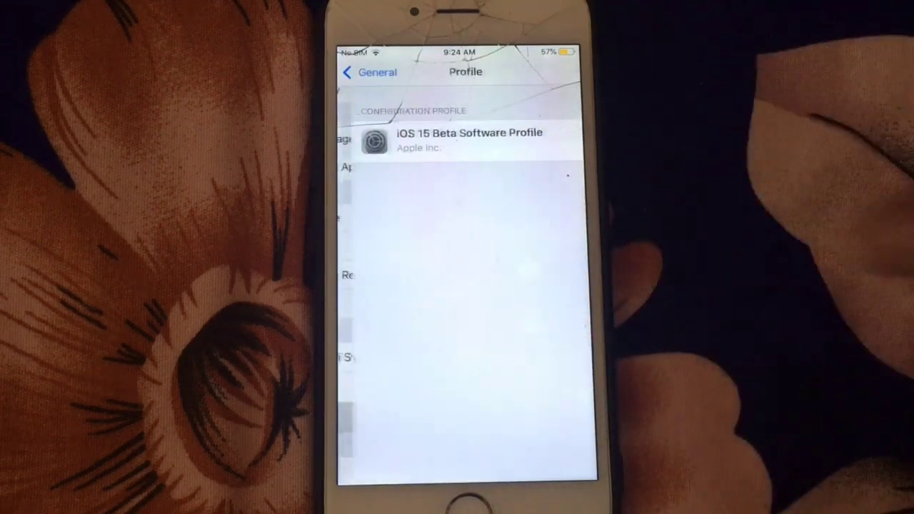
{"action": "left_click", "coordinate": [464, 140]}
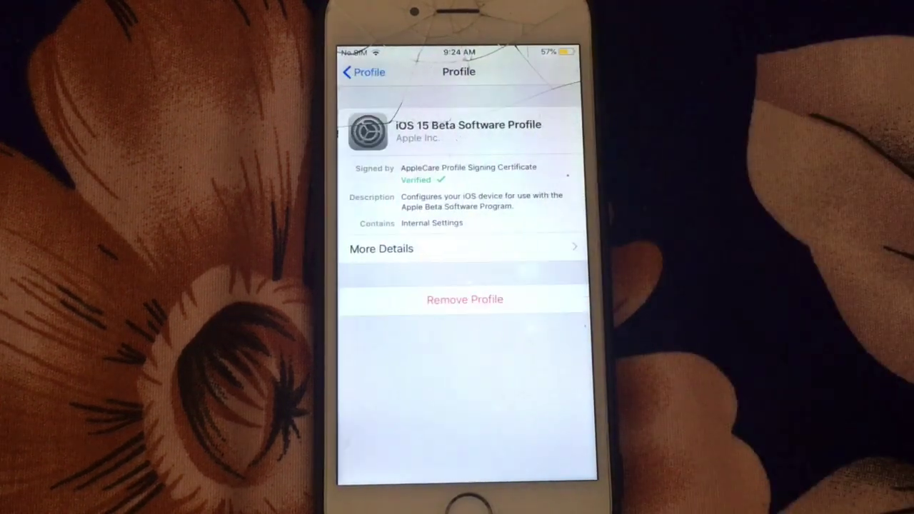